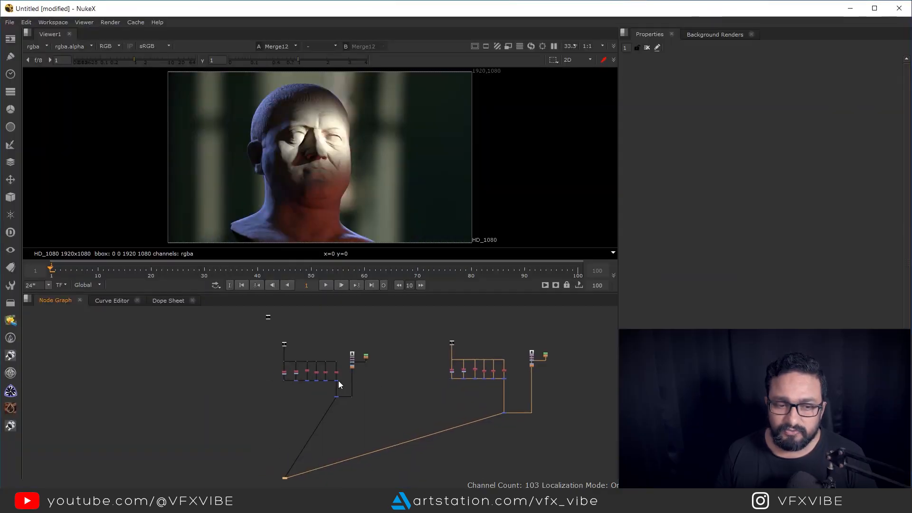
Zoom the Viewer in on the top of the head to inspect the dark fringe along its edge.
scroll(up, 3)
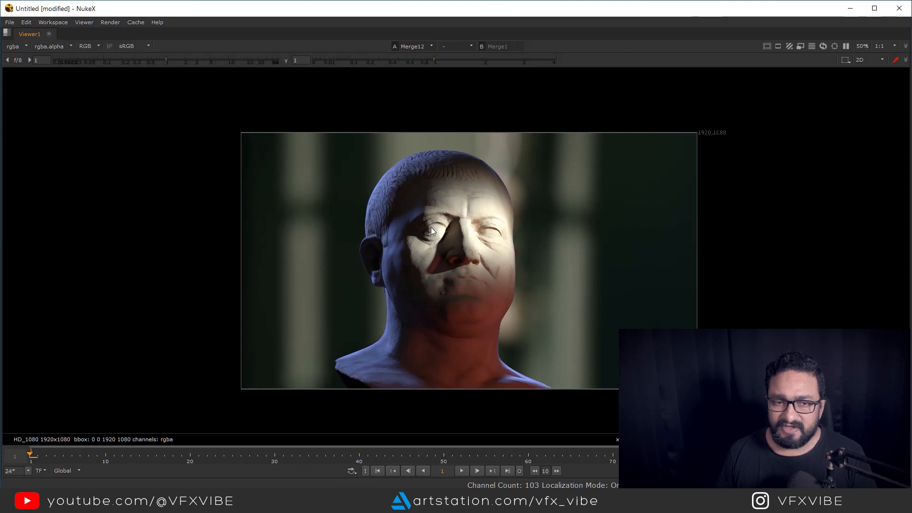
mouse_move(458, 238)
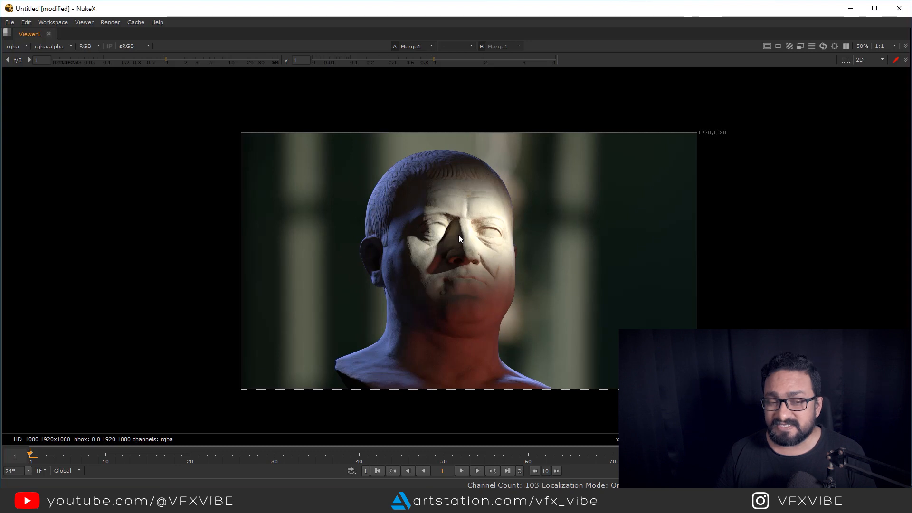
mouse_move(391, 165)
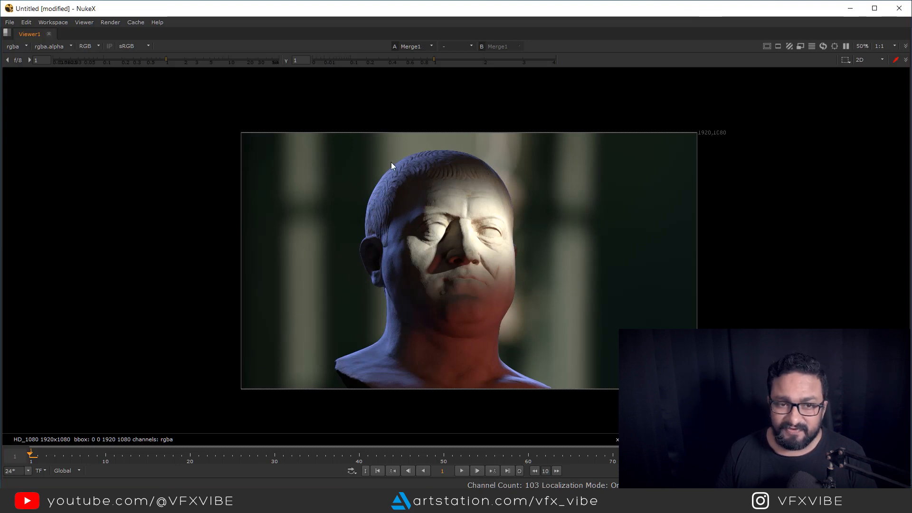
scroll(up, 3)
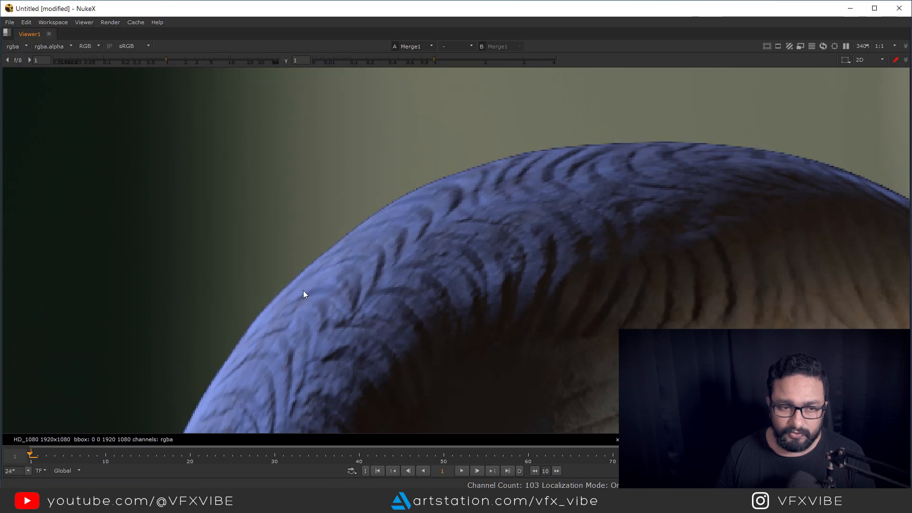
mouse_move(506, 193)
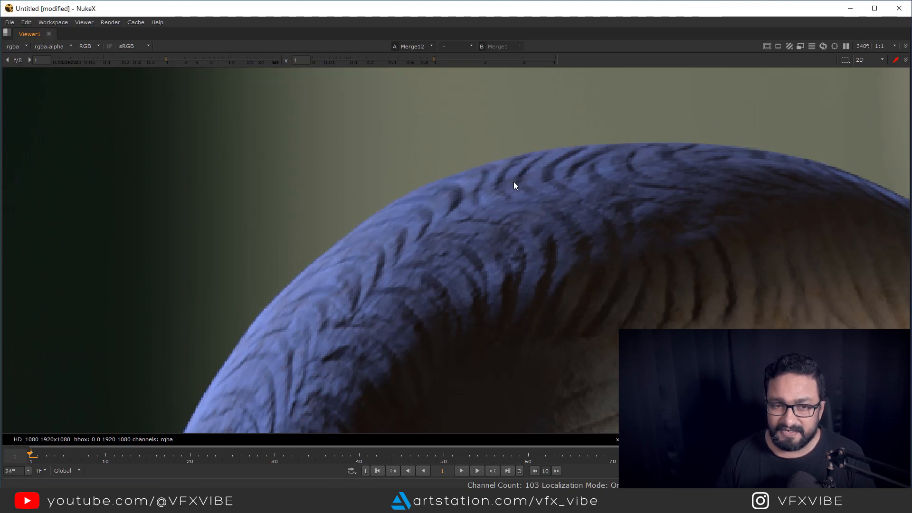
scroll(up, 3)
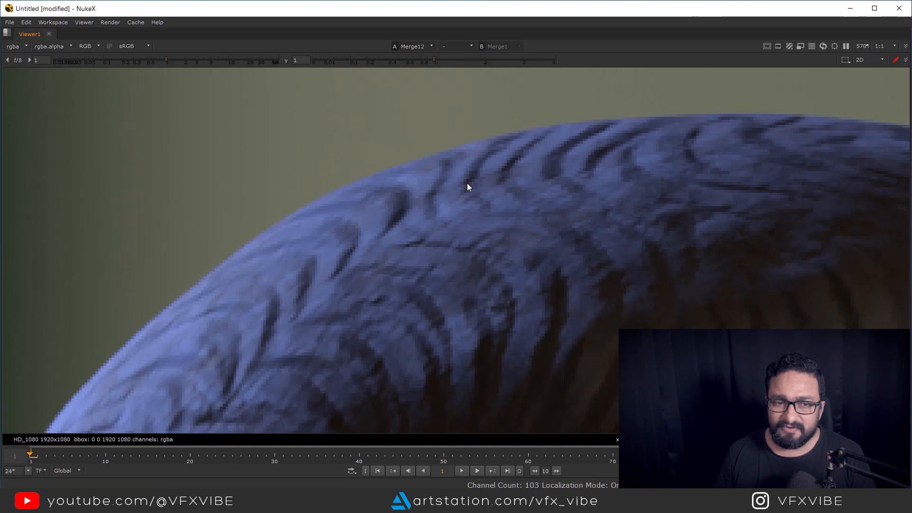
mouse_move(520, 143)
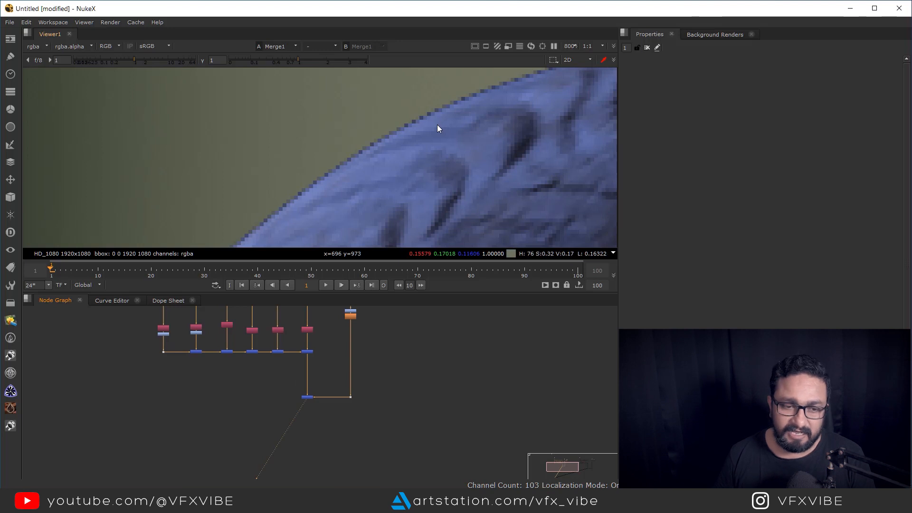
mouse_move(411, 173)
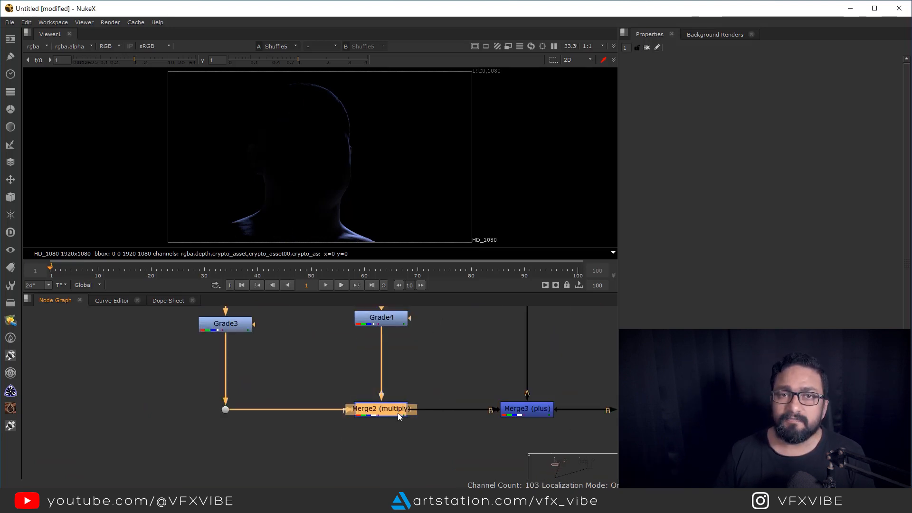
mouse_move(429, 389)
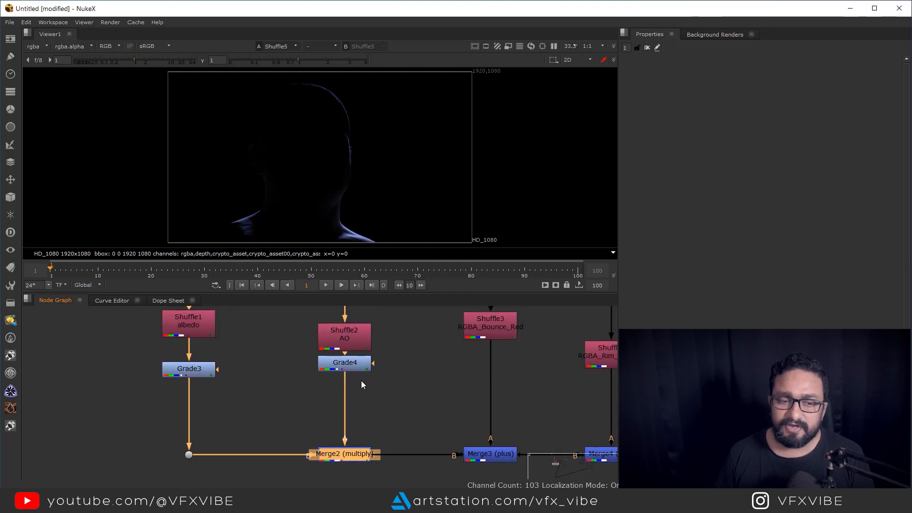
mouse_move(251, 392)
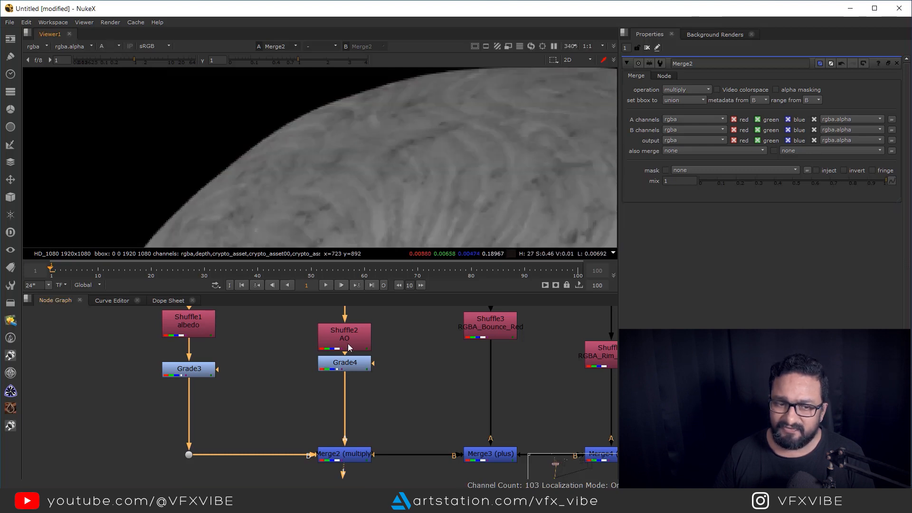
View the merged alpha edge, the albedo×AO multiply and the rim-light shuffle and merge at pixel level.
click(413, 423)
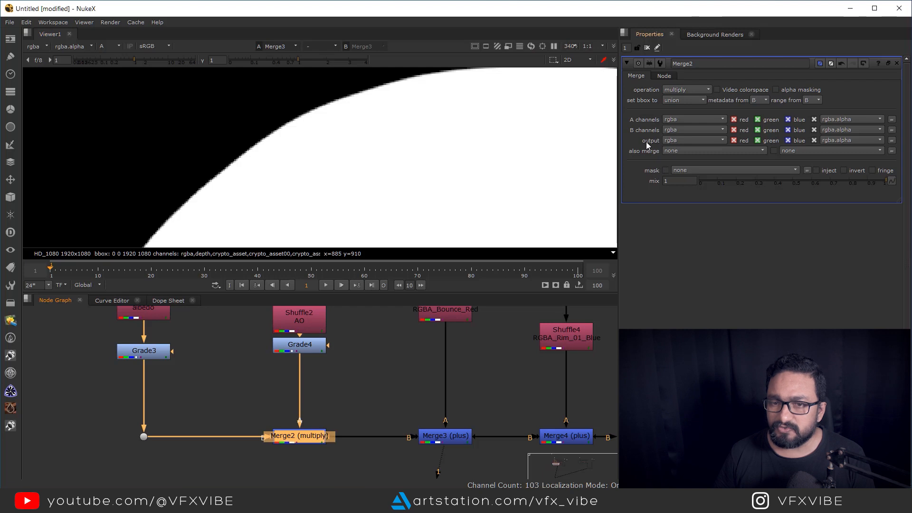
mouse_move(675, 142)
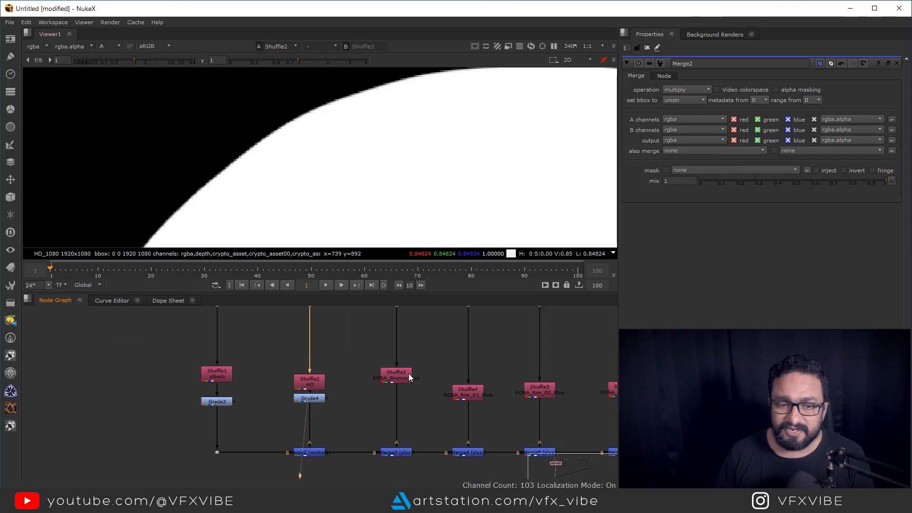
click(395, 375)
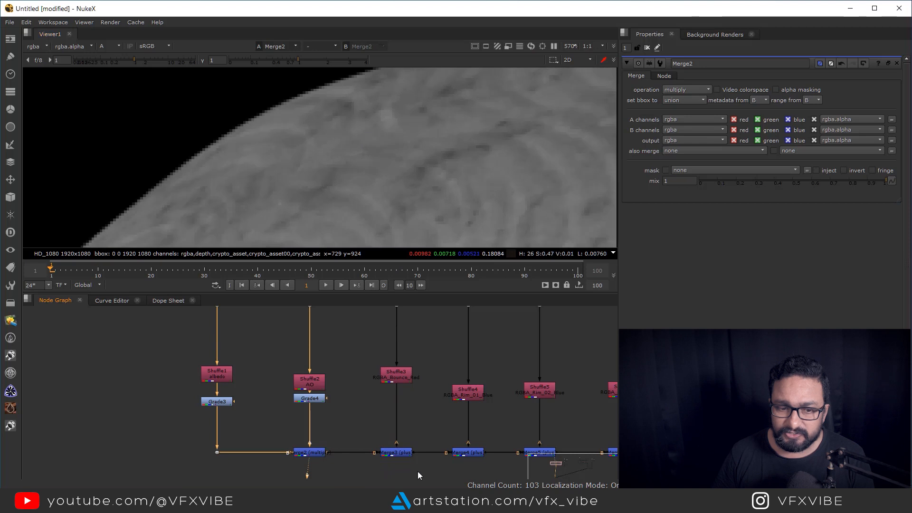
click(396, 452)
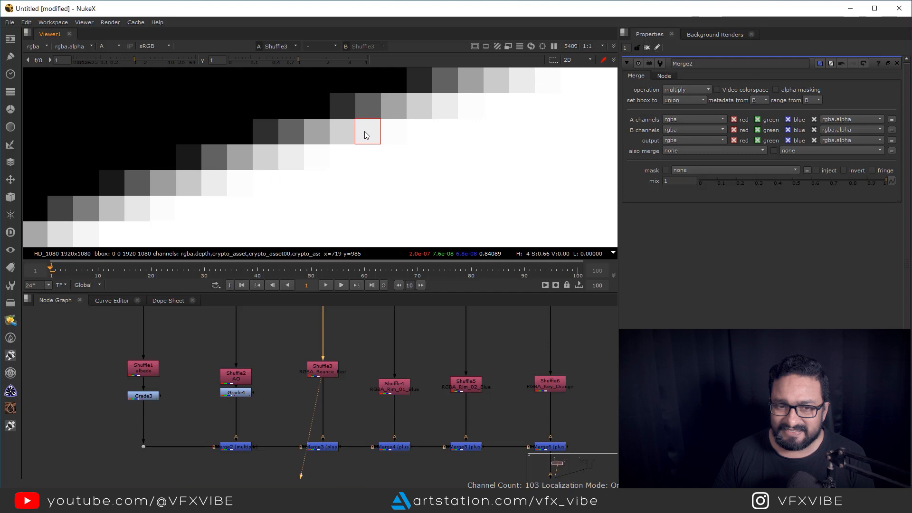
mouse_move(488, 260)
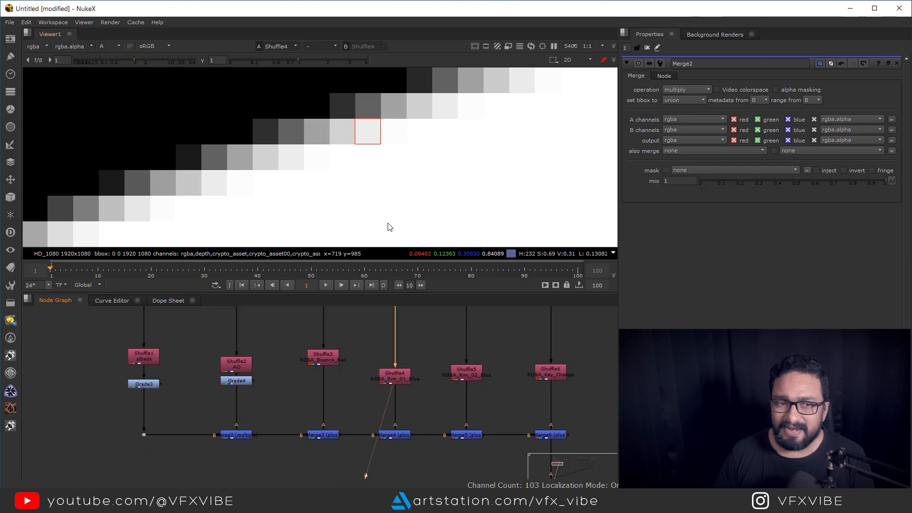
click(393, 373)
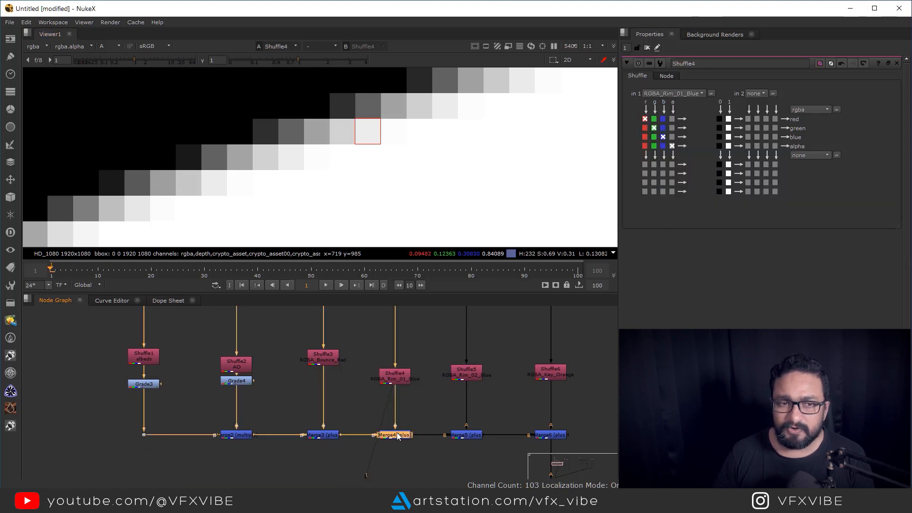
click(393, 434)
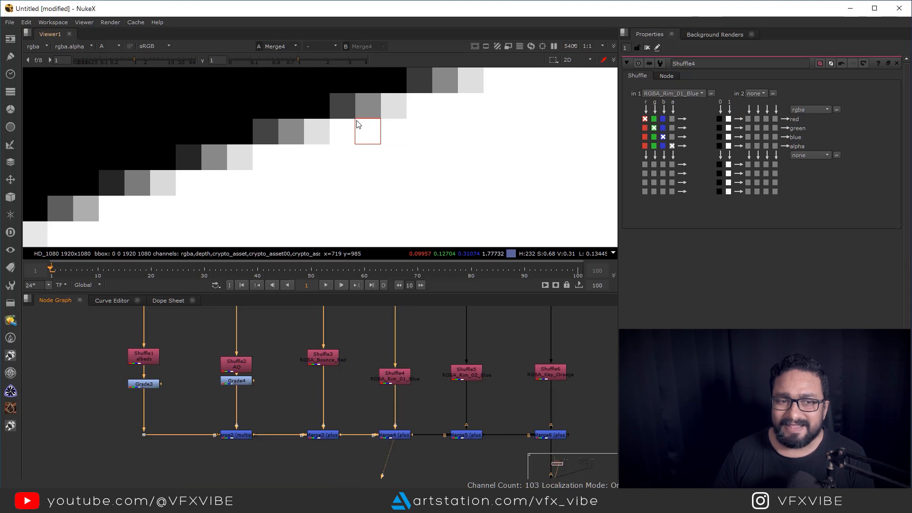
mouse_move(383, 145)
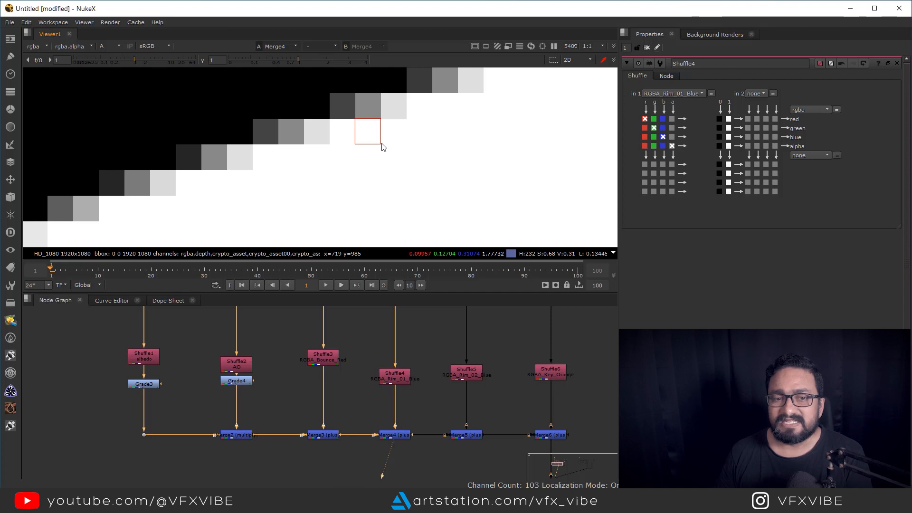
mouse_move(484, 245)
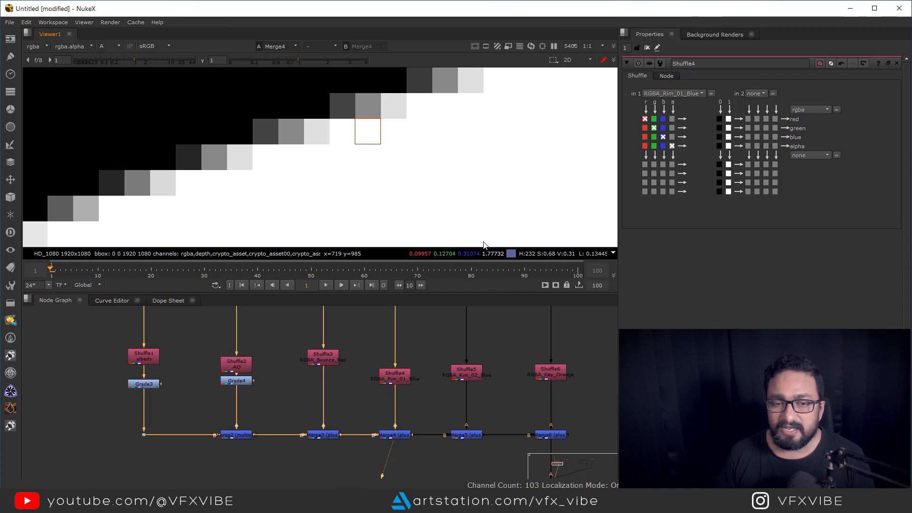
mouse_move(497, 258)
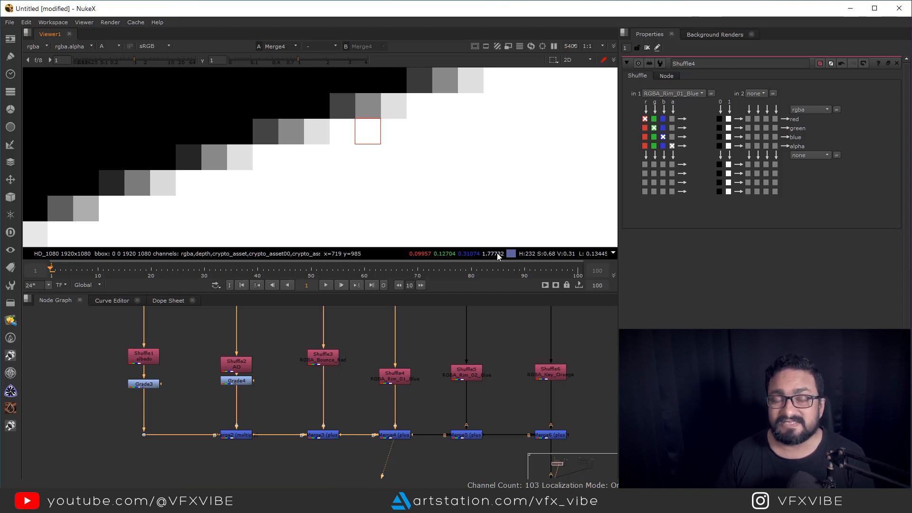
mouse_move(779, 287)
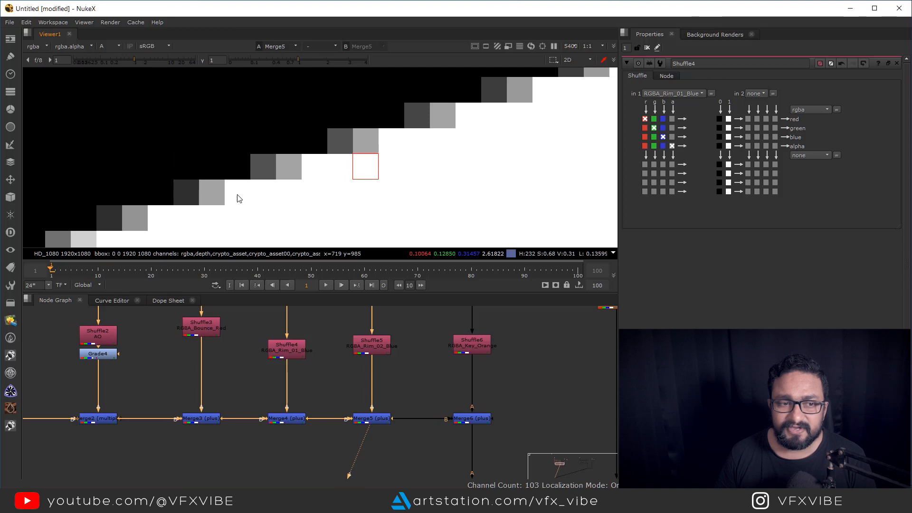
mouse_move(252, 187)
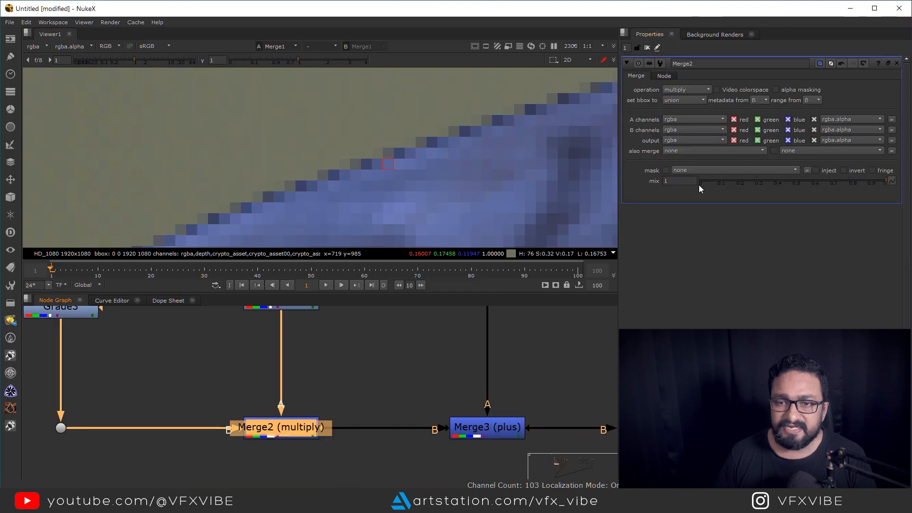
mouse_move(659, 144)
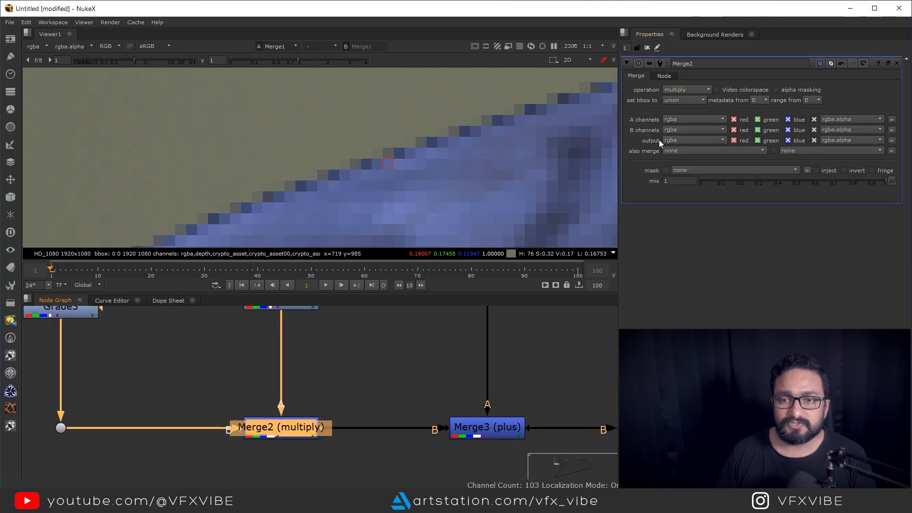
Set Merge2 and Merge3 to output rgb only instead of rgba.
click(693, 141)
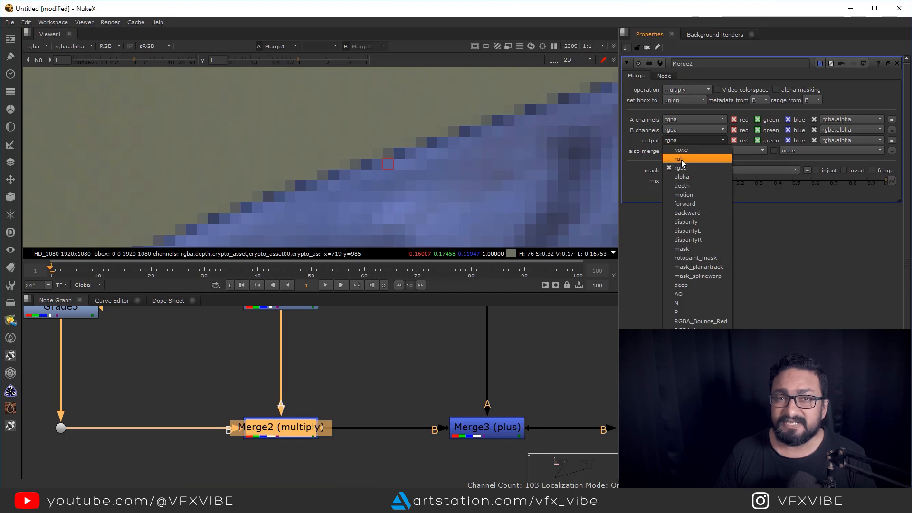
click(679, 158)
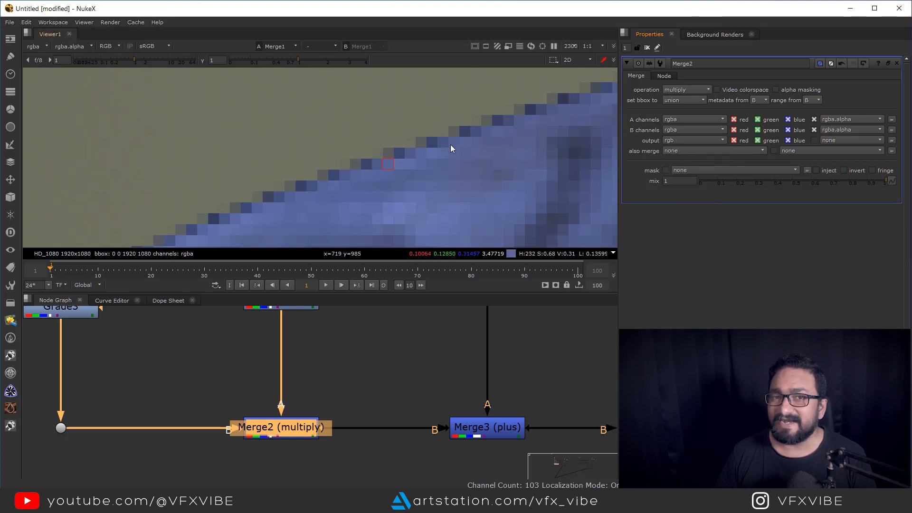
scroll(down, 3)
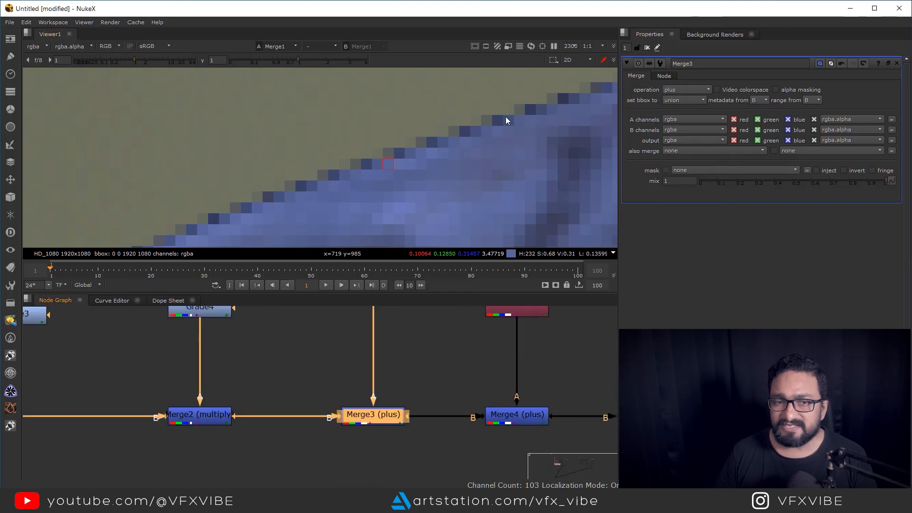
mouse_move(671, 151)
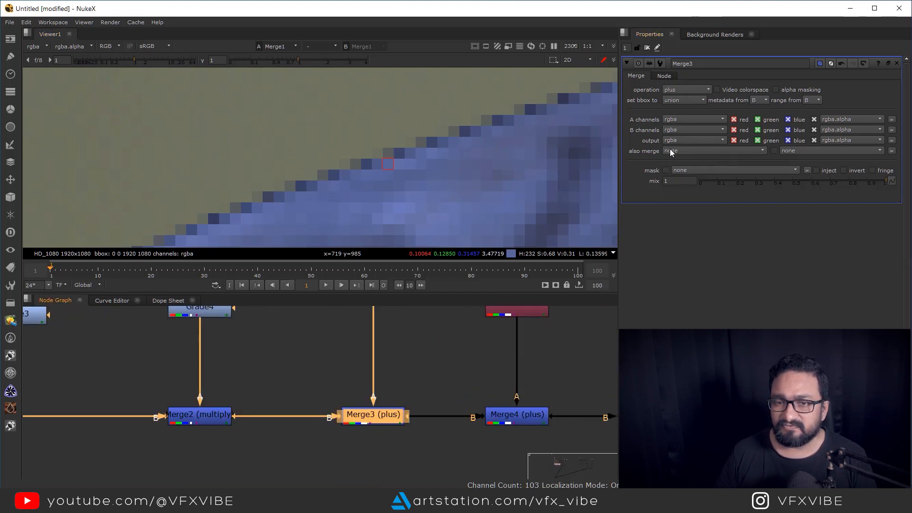
click(693, 141)
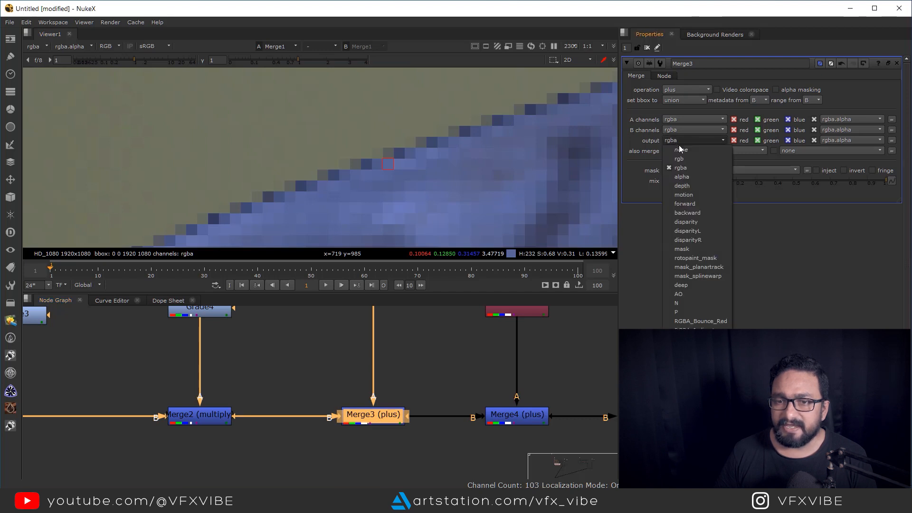
click(678, 159)
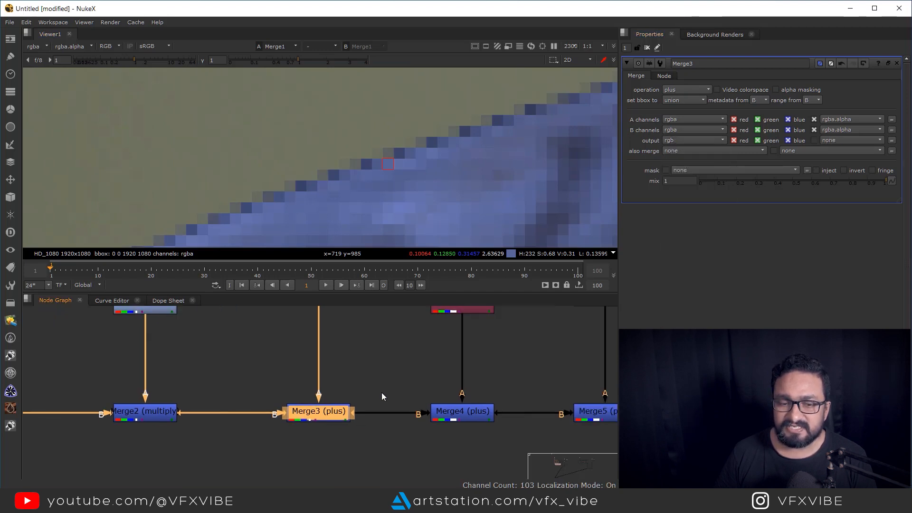
Set Merge5 and Merge6 to output rgb only as well.
click(461, 411)
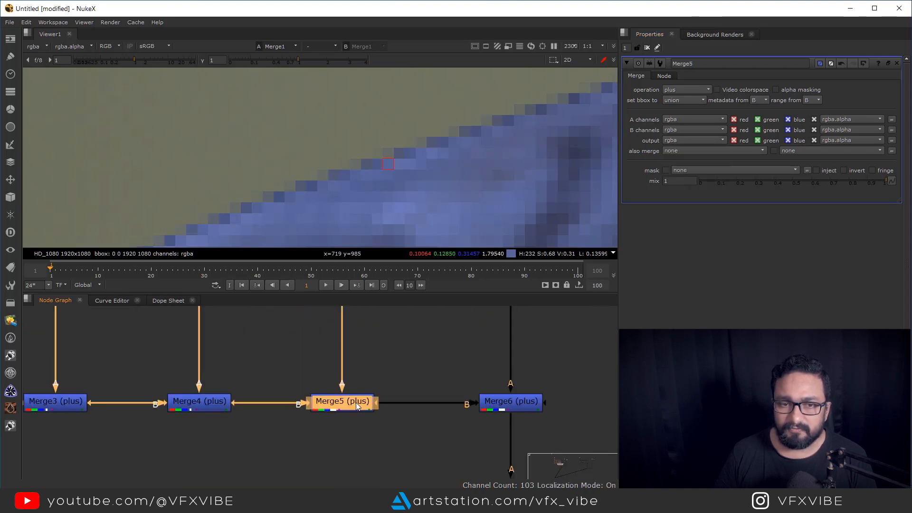
click(692, 140)
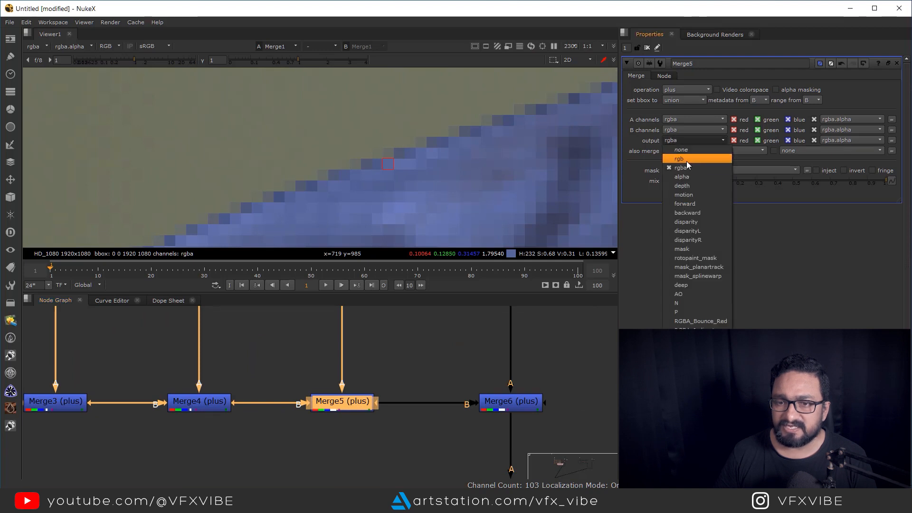
click(678, 159)
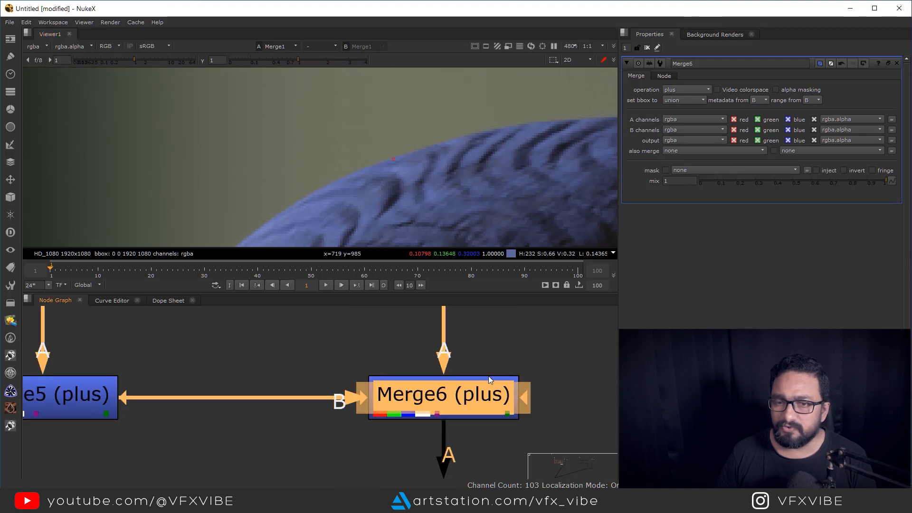
click(694, 140)
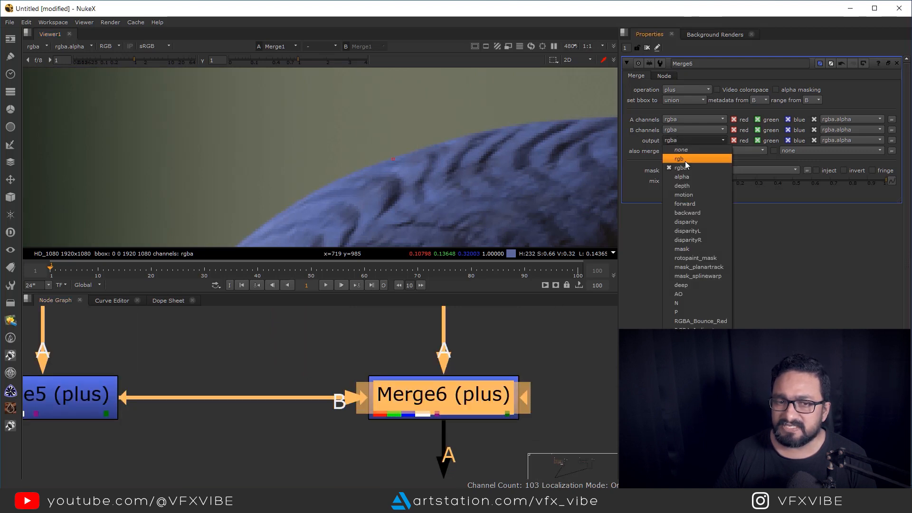
click(679, 158)
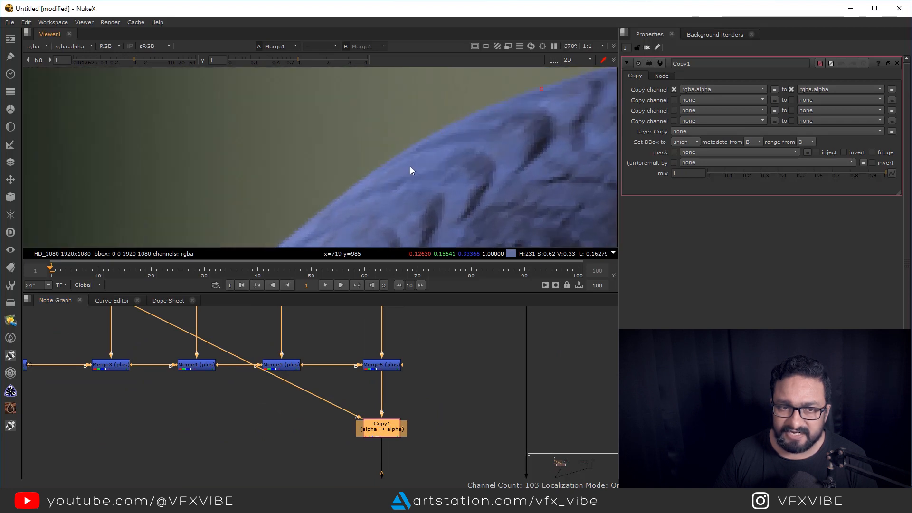
mouse_move(429, 144)
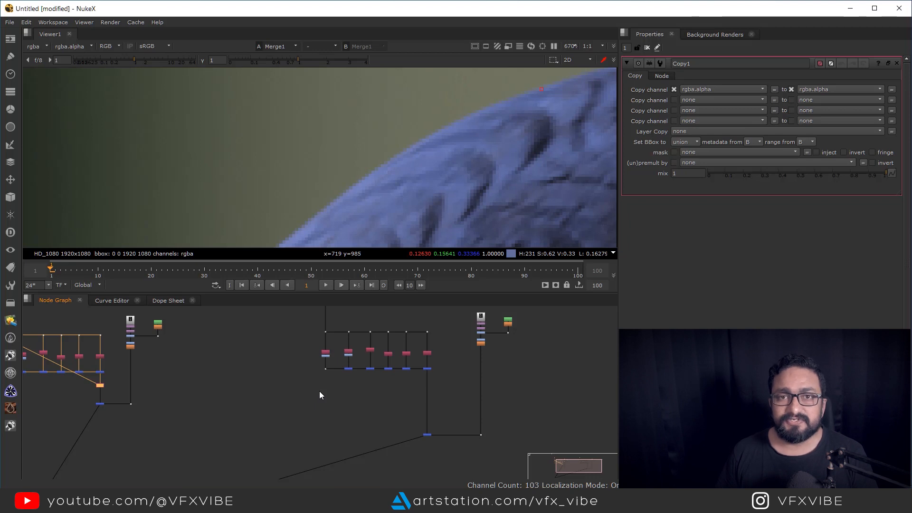
mouse_move(314, 386)
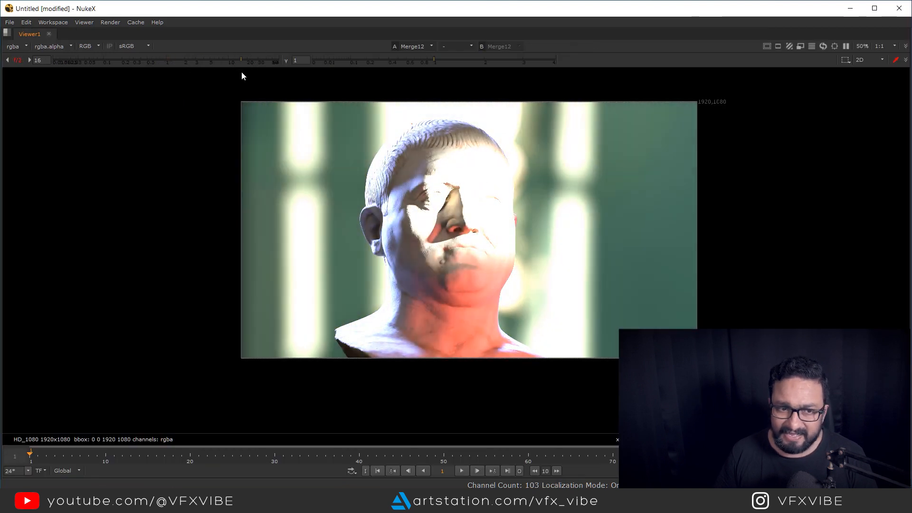
mouse_move(649, 263)
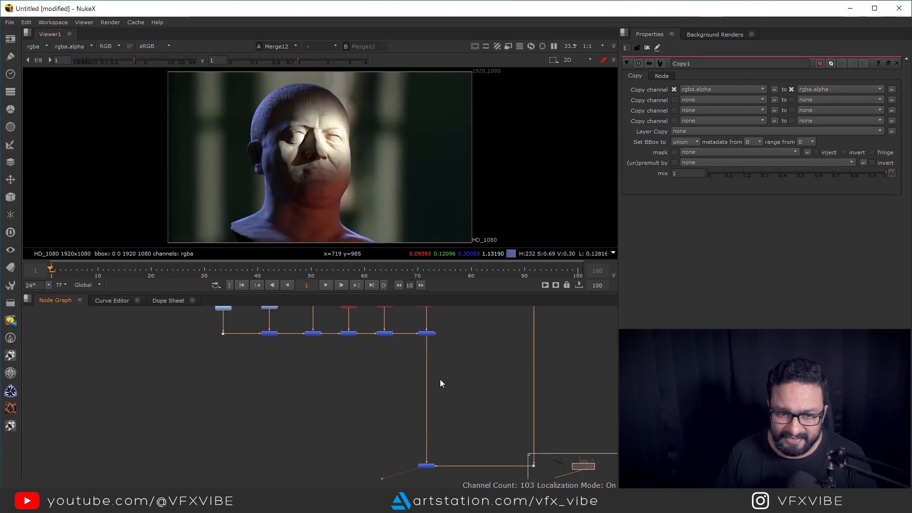
Add Grade9 after the merges with lift green 0.004, unpremultiplied by rgba.alpha.
click(408, 362)
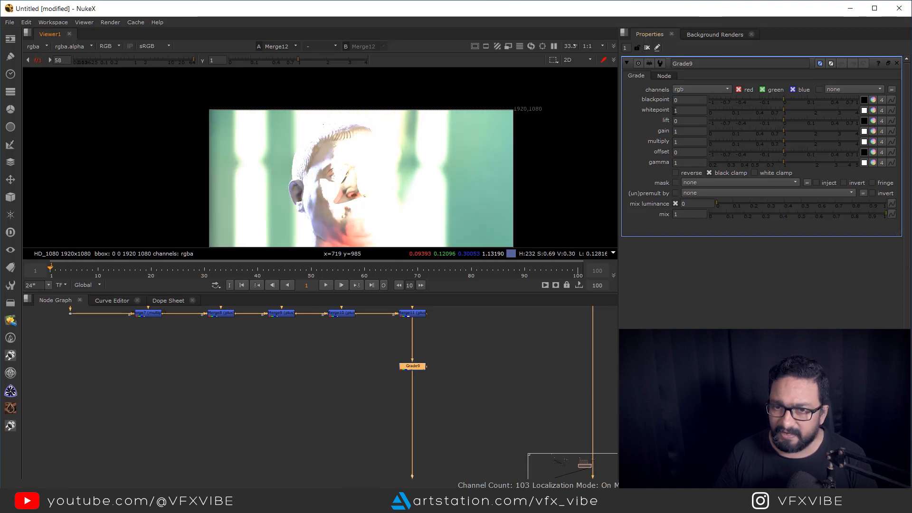
click(863, 99)
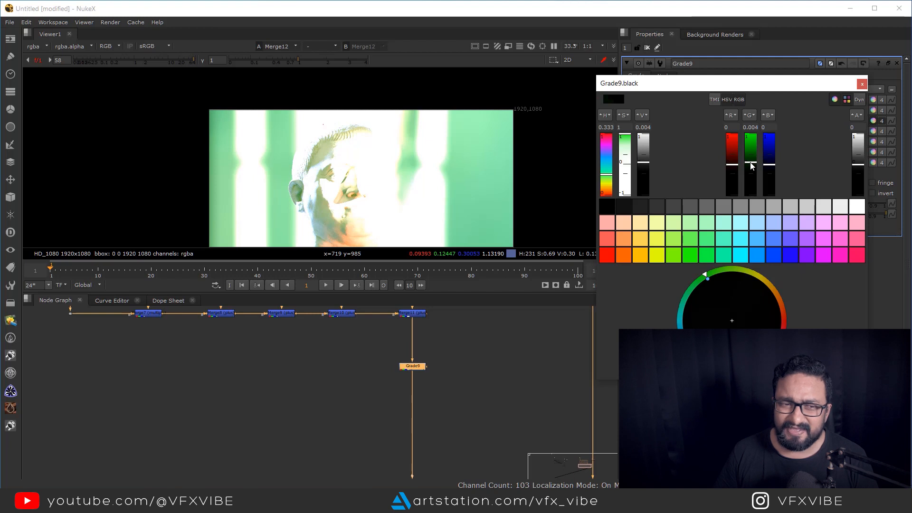
click(862, 84)
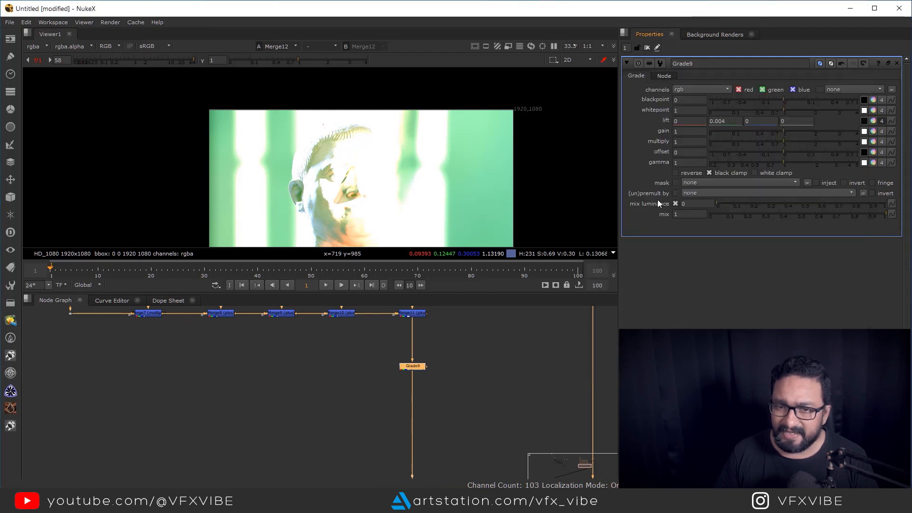
click(726, 89)
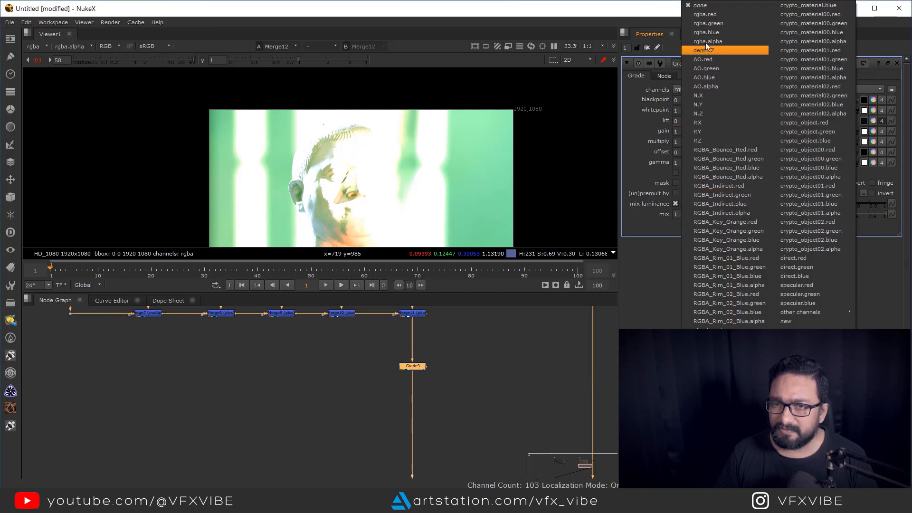
mouse_move(706, 32)
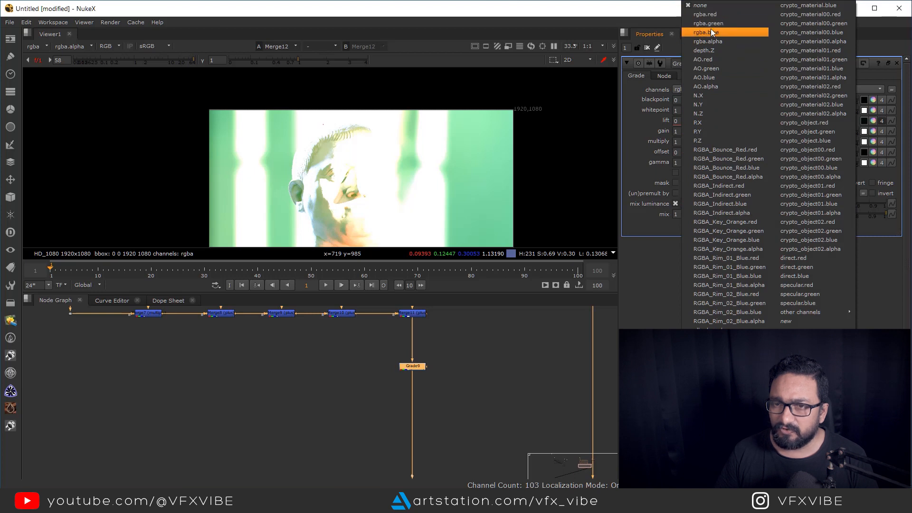
click(704, 32)
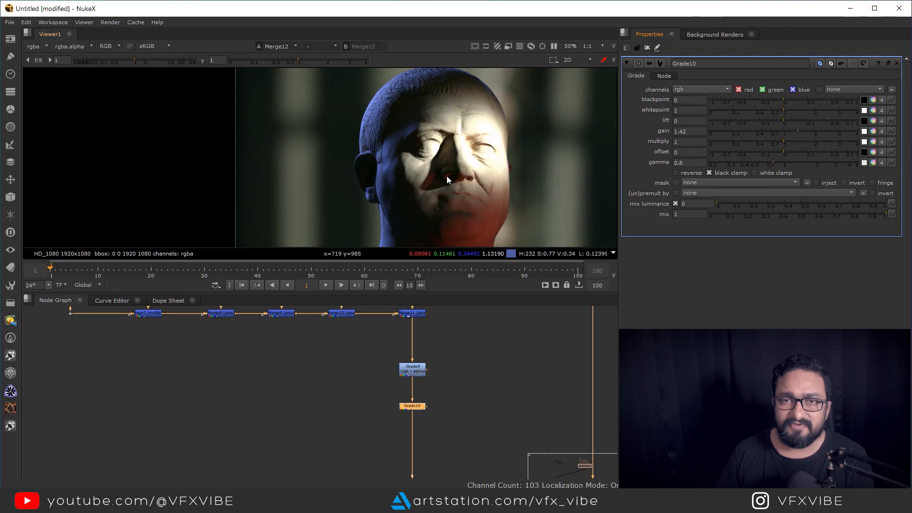
mouse_move(459, 436)
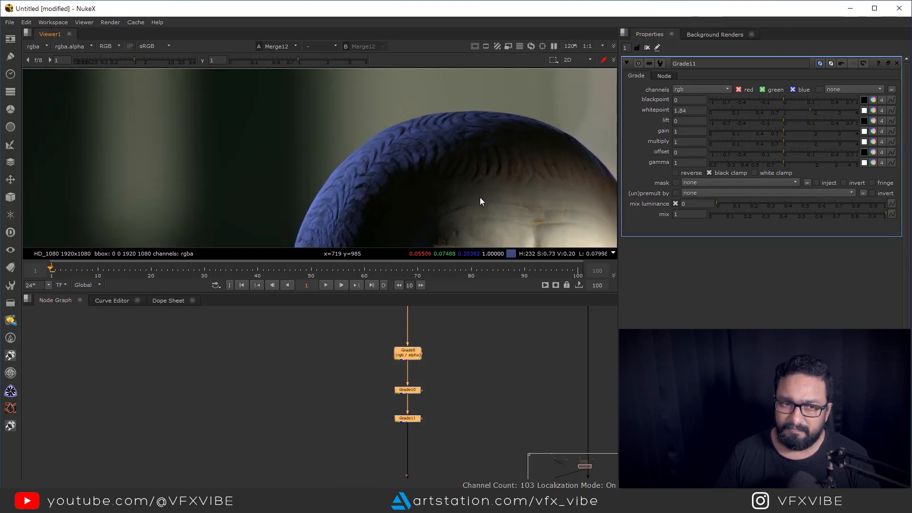
mouse_move(434, 410)
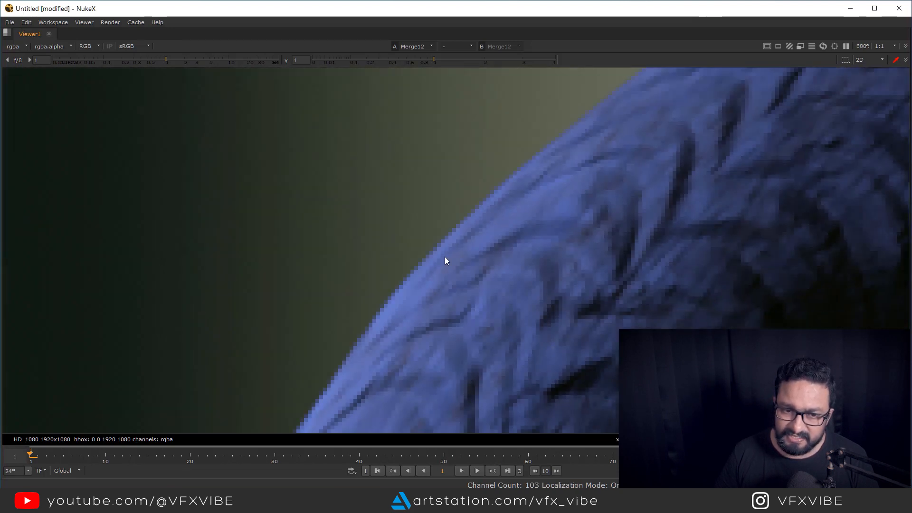
mouse_move(477, 219)
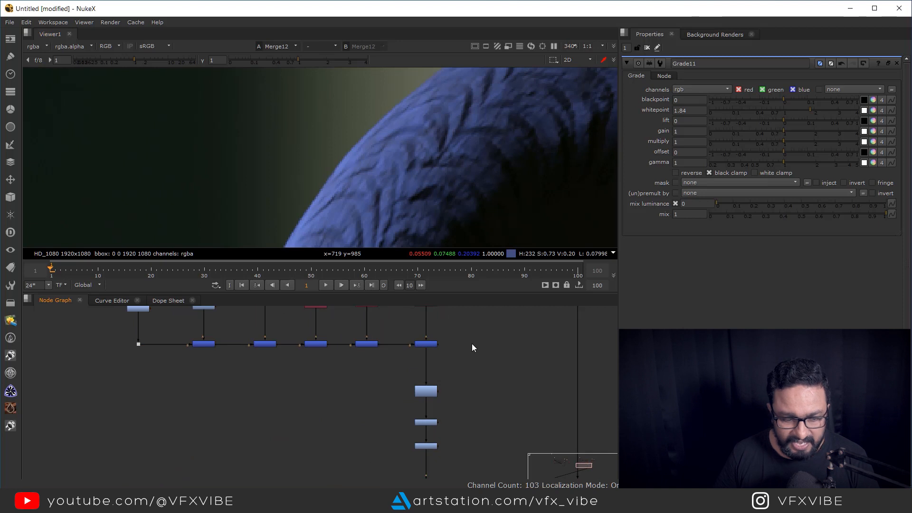
Insert an Unpremult node after Merge11 and a Premult node after Grade11, wrapping the grades.
text(un)
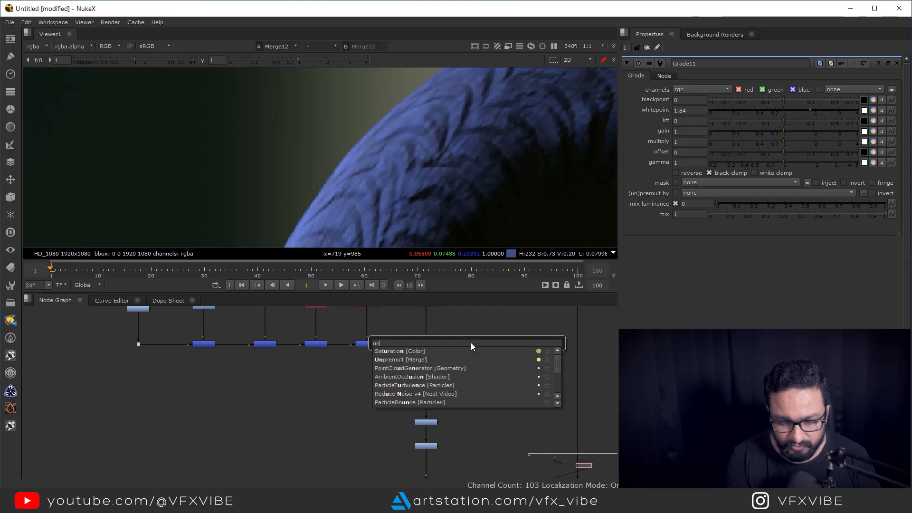
click(401, 360)
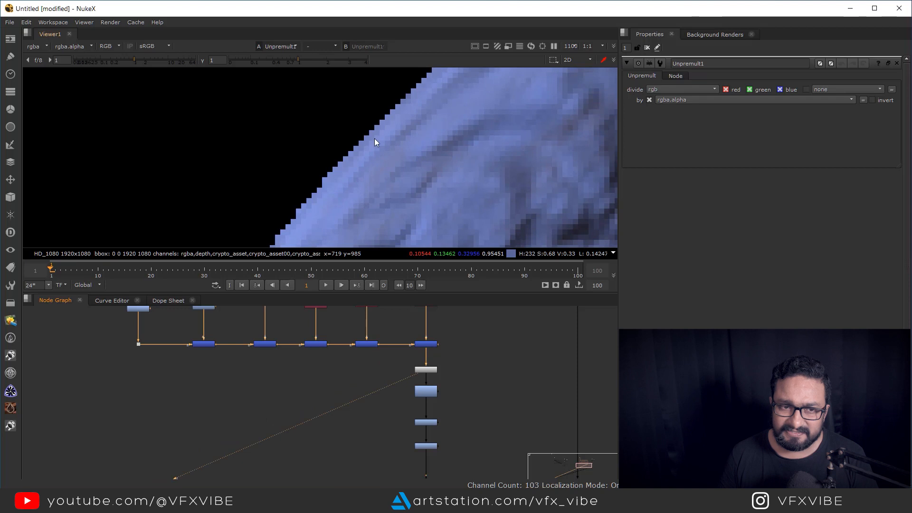
mouse_move(376, 168)
text(p)
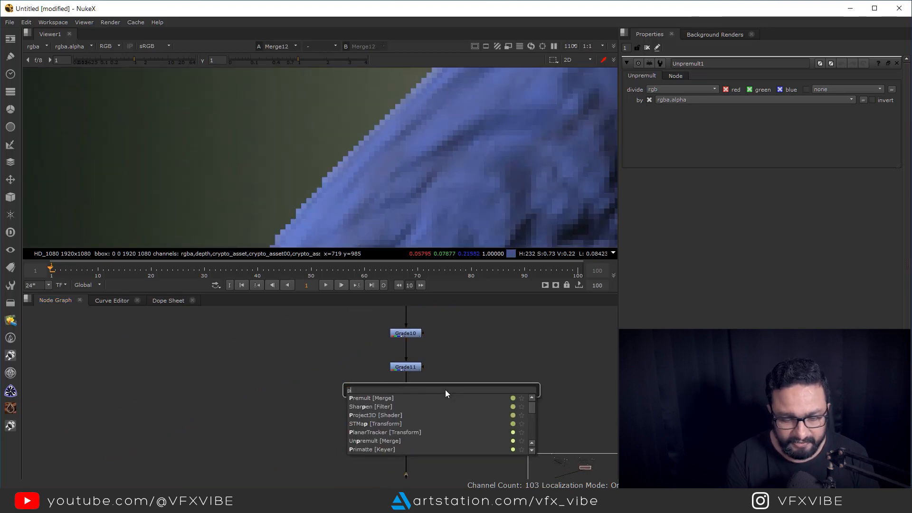
click(371, 398)
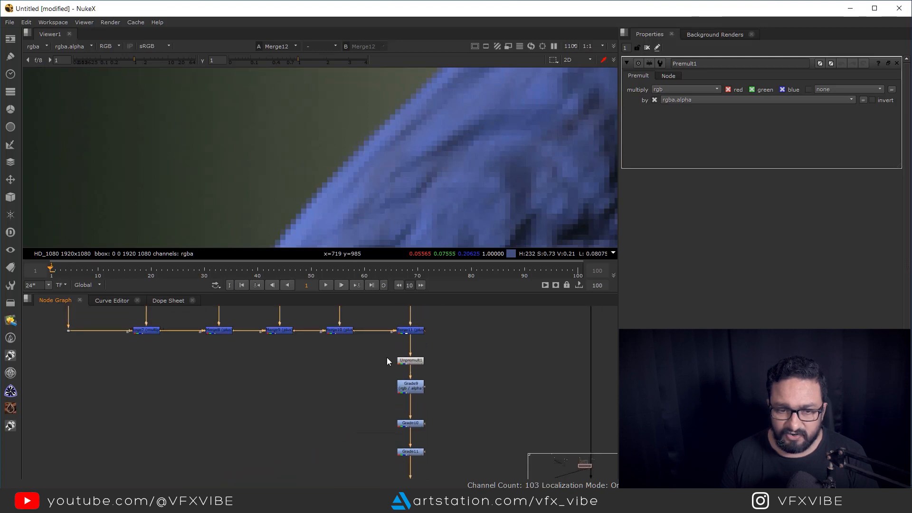
click(410, 360)
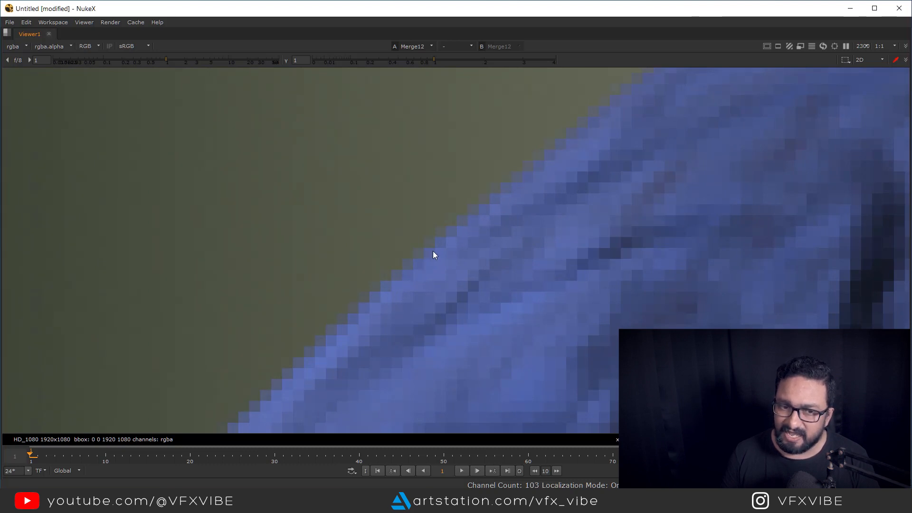
mouse_move(453, 234)
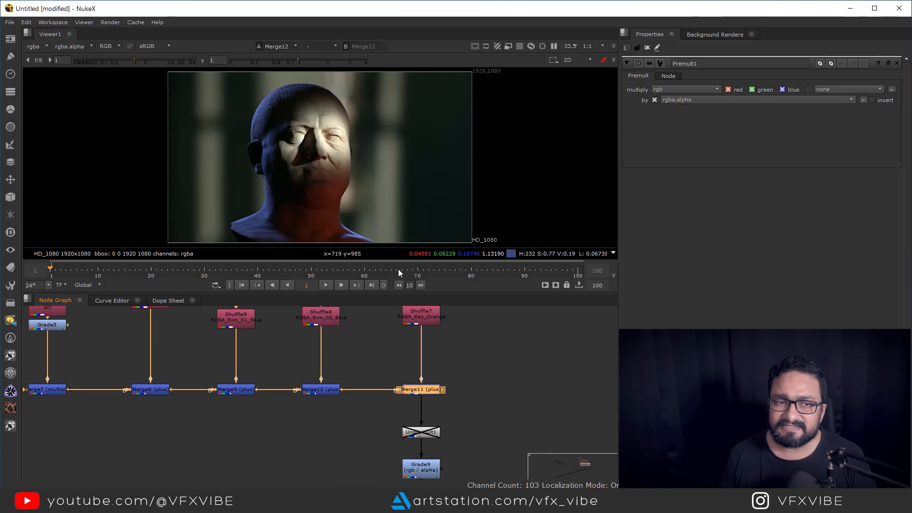
click(420, 389)
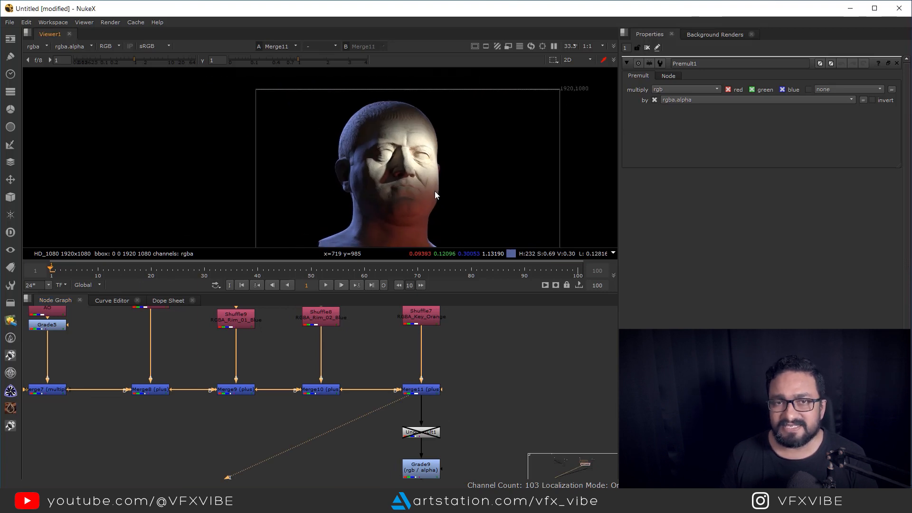
mouse_move(379, 114)
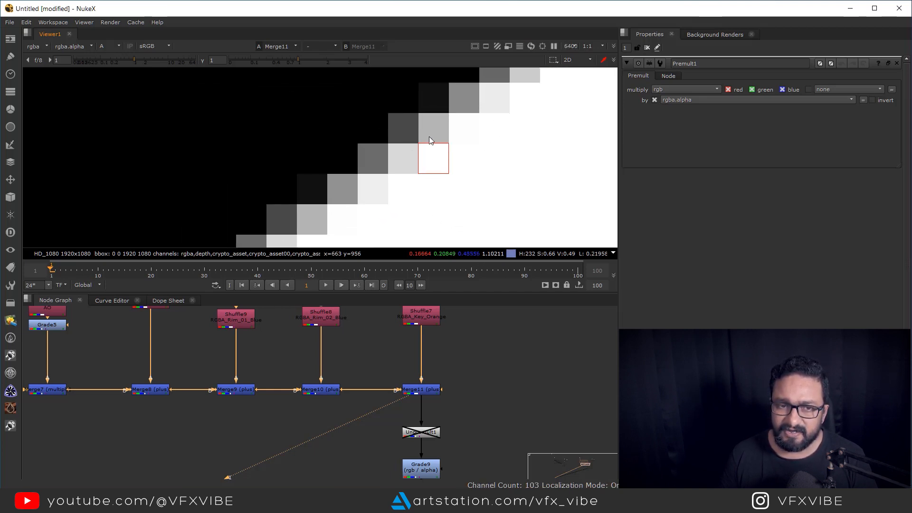
mouse_move(401, 132)
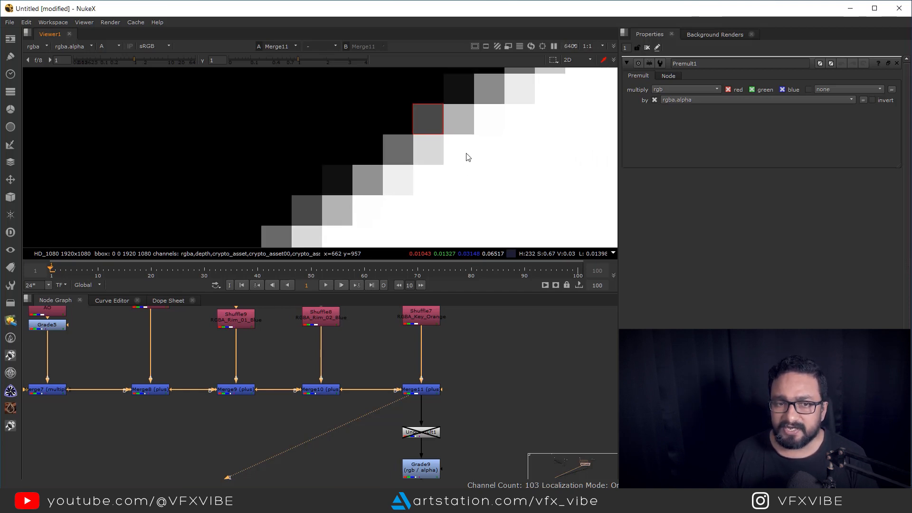
click(108, 45)
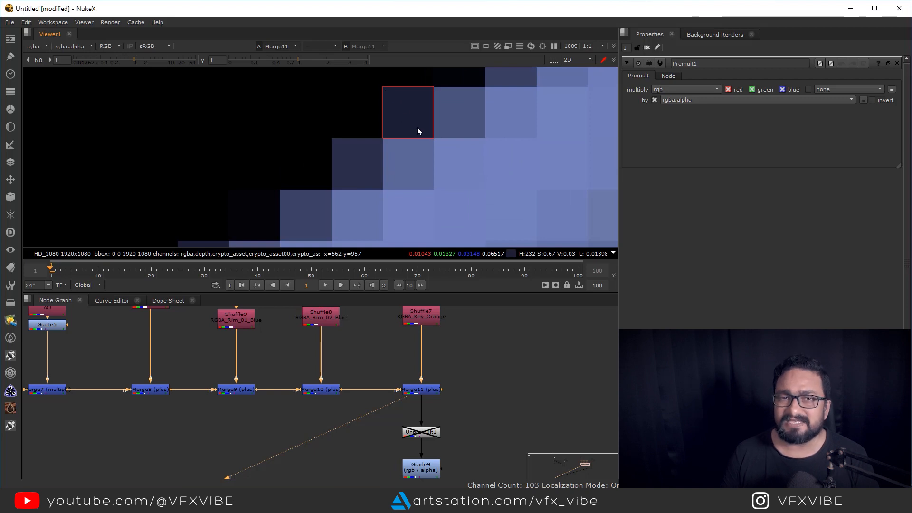
scroll(down, 3)
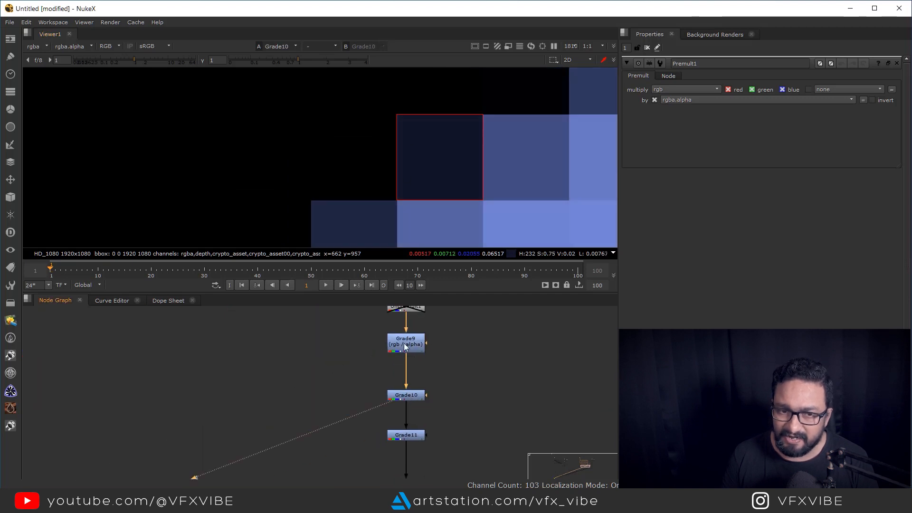
click(406, 434)
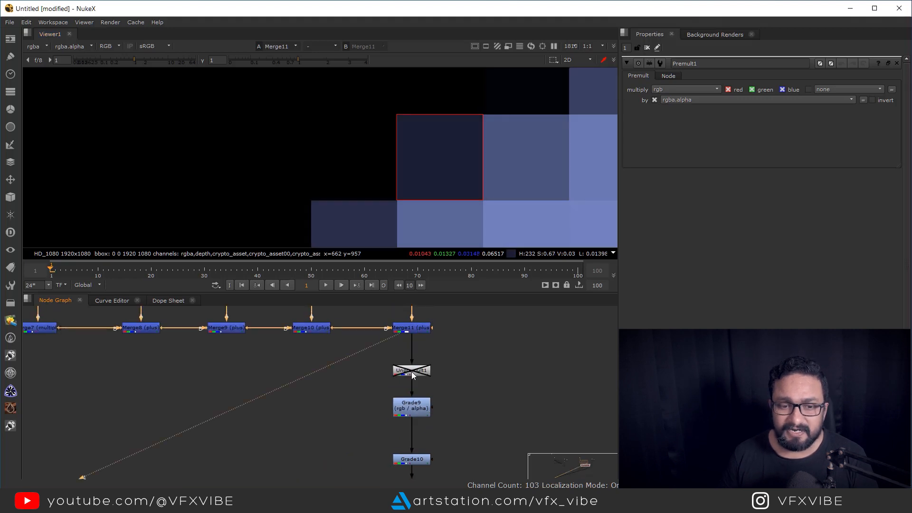
Re-enable Unpremult1 and check its edge in alpha, then back in RGB.
click(411, 370)
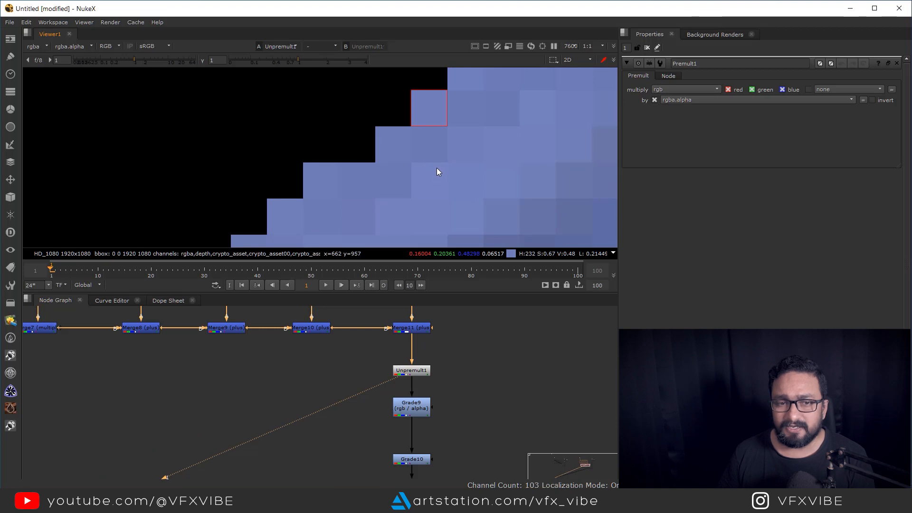
mouse_move(472, 148)
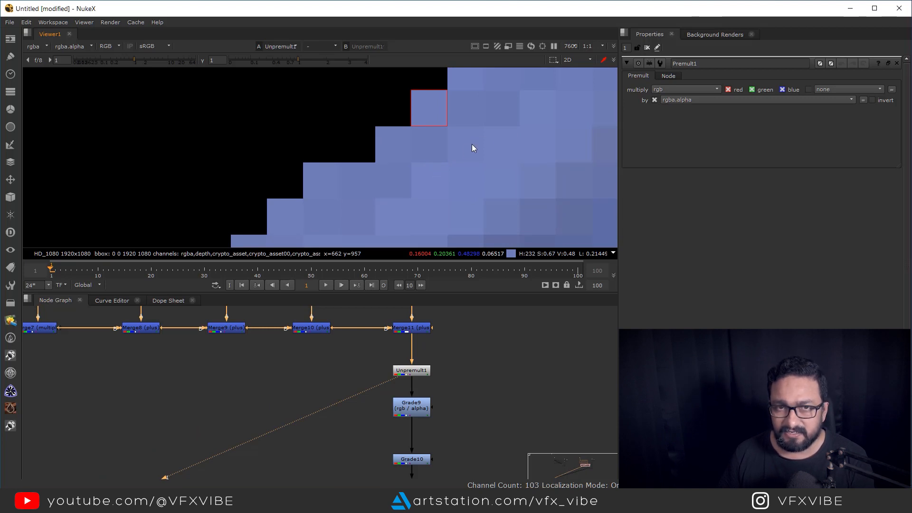
mouse_move(400, 152)
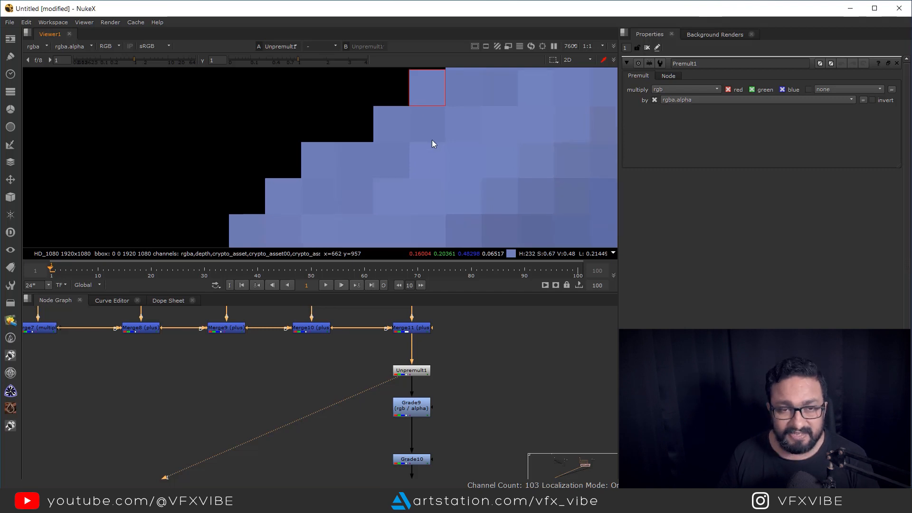
click(108, 46)
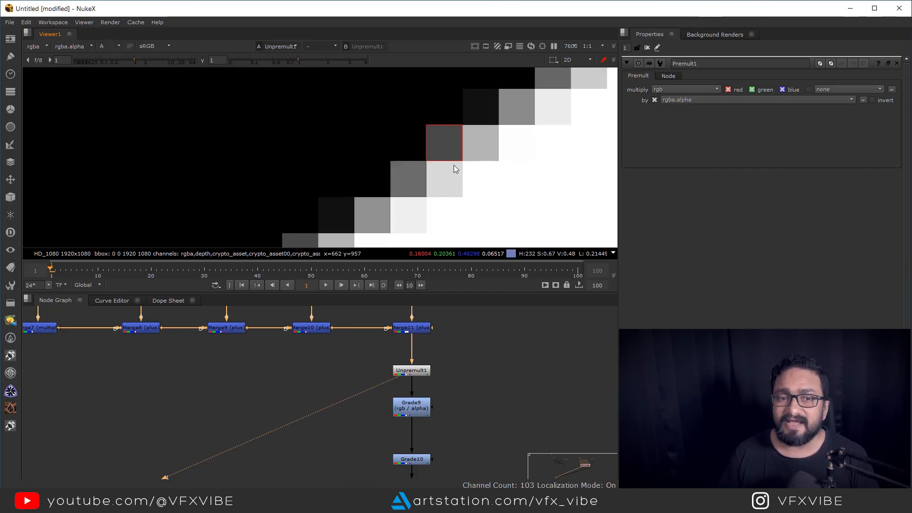
click(107, 46)
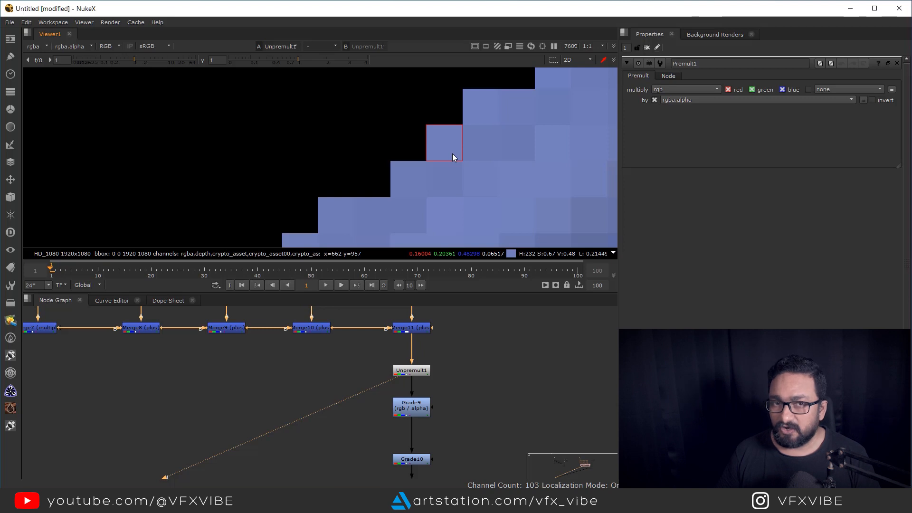
mouse_move(432, 359)
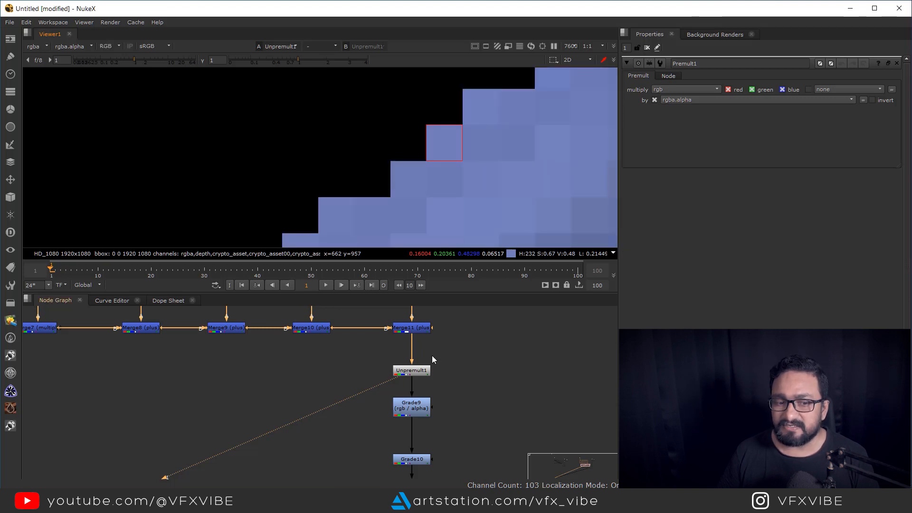
mouse_move(430, 341)
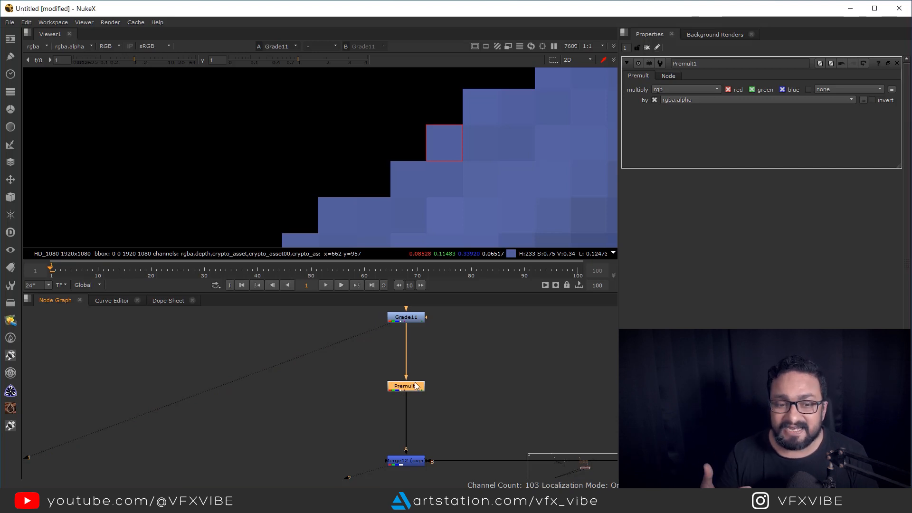
View Premult1's output, where the graded head edge fades smoothly with no dark halo.
click(405, 386)
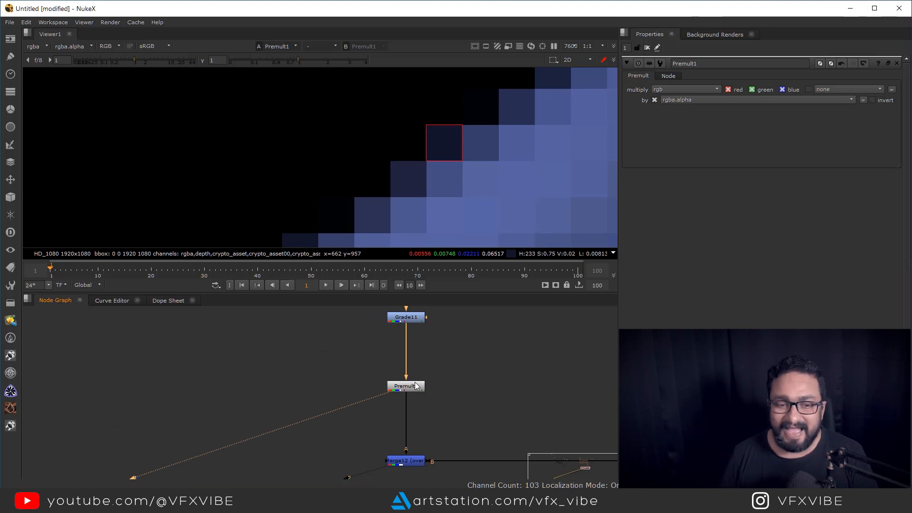
mouse_move(454, 394)
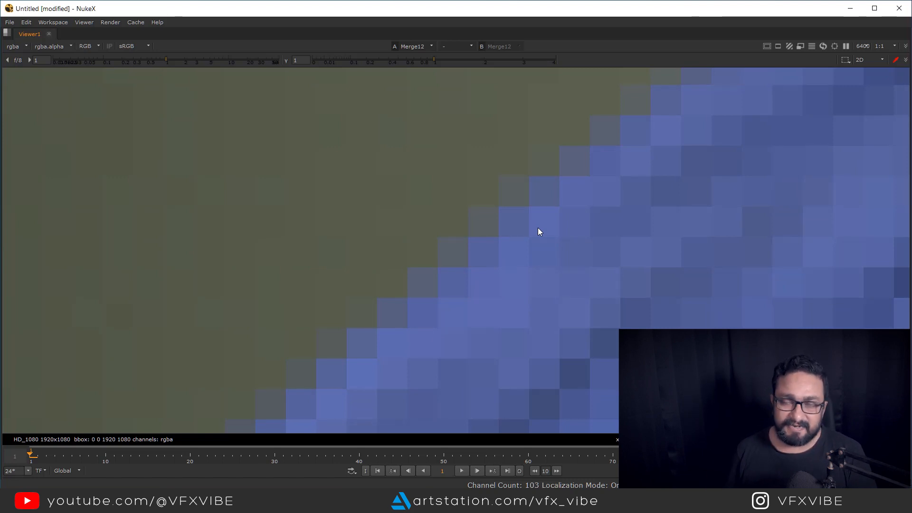
mouse_move(534, 237)
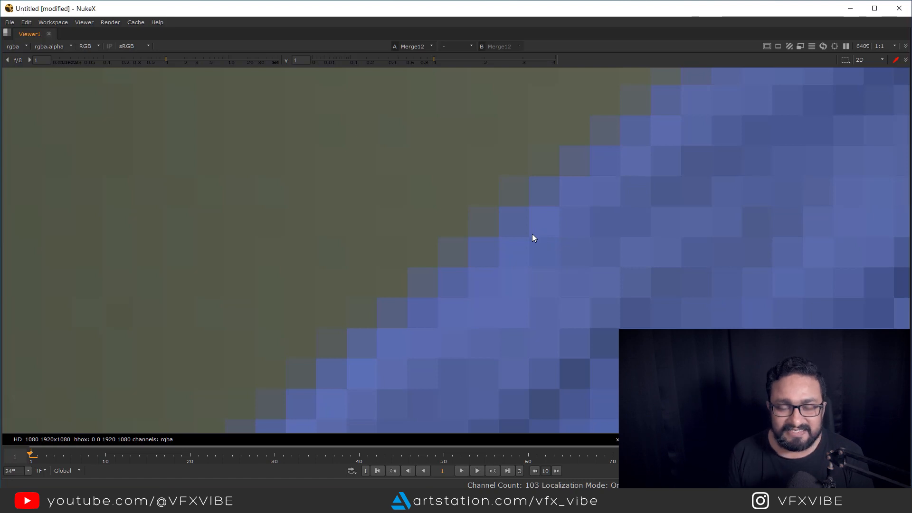